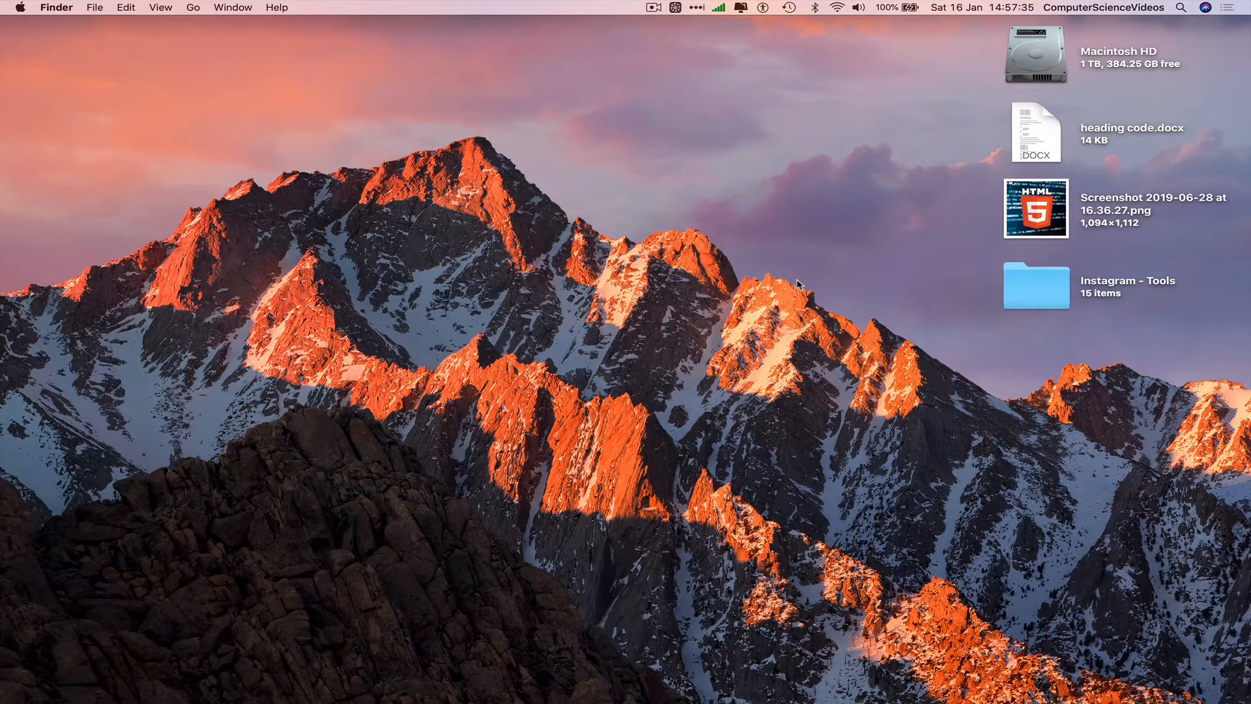
Search Launchpad for Microsoft Word by entering 'wor'
{"action": "left_click", "coordinate": [145, 679]}
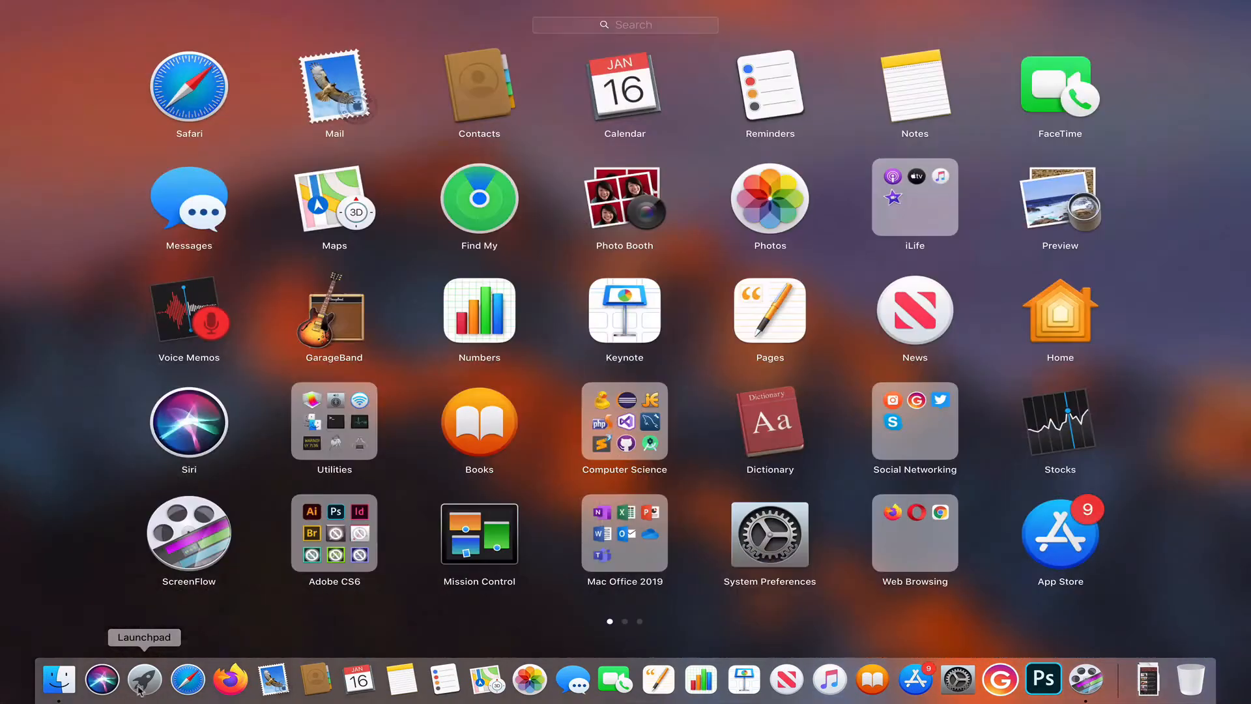
{"action": "type", "text": "wor"}
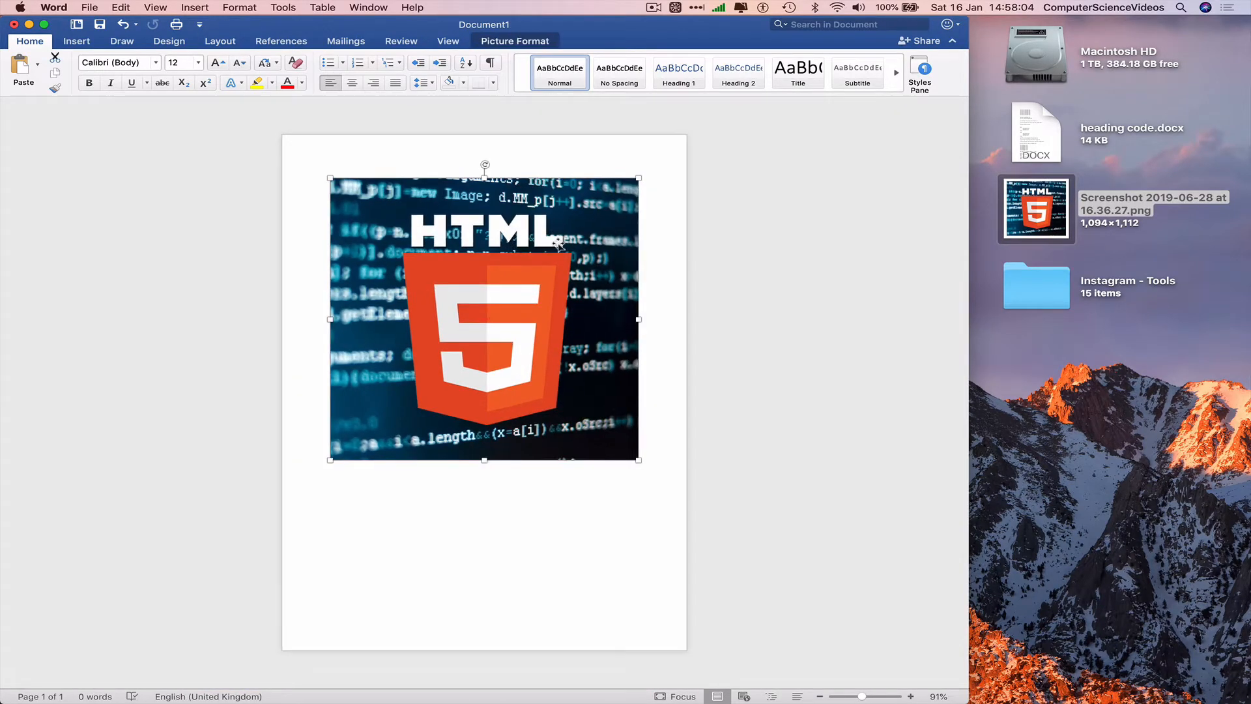
{"action": "mouse_move", "coordinate": [638, 463]}
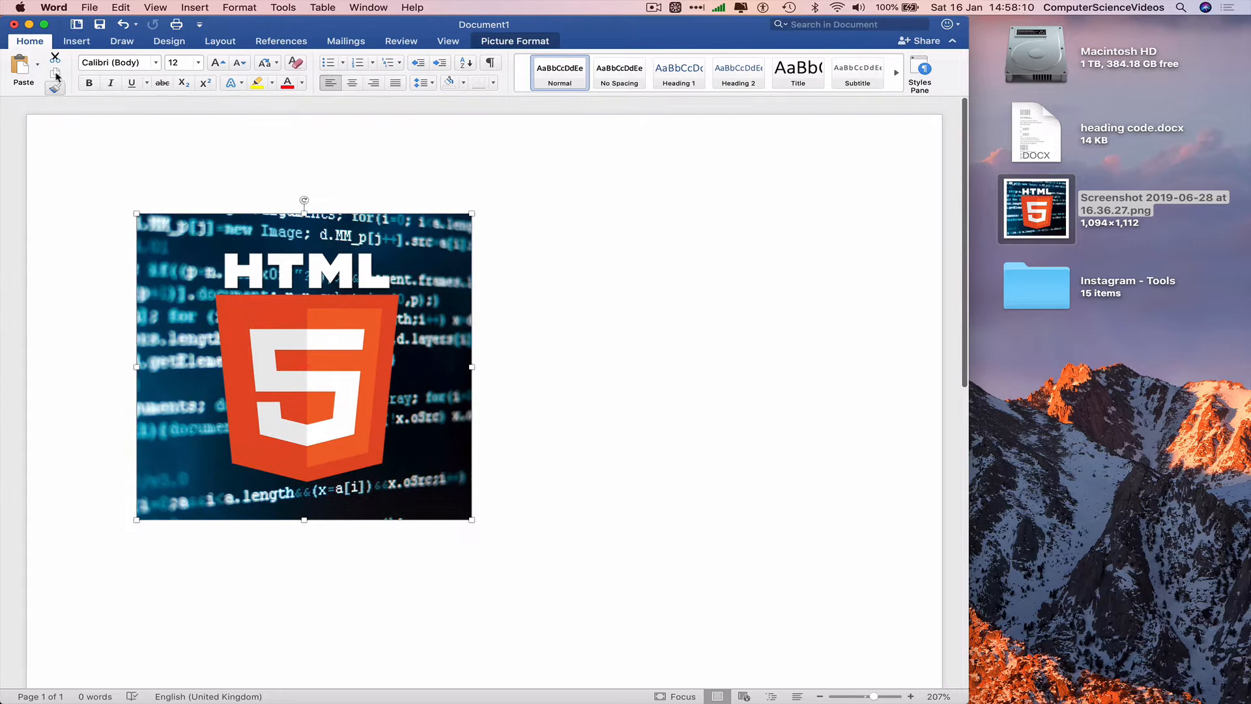
Apply Tight text wrapping to the HTML5 photo and reselect it with the format pane closed
{"action": "left_click", "coordinate": [220, 40]}
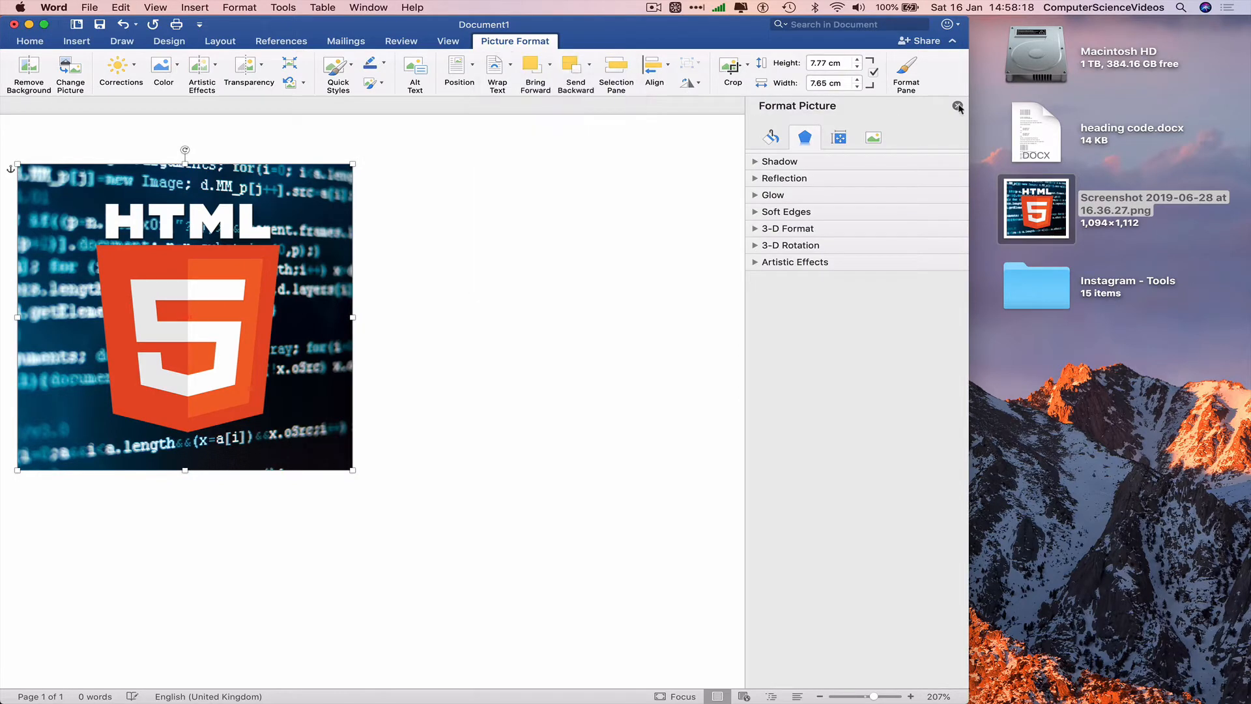
{"action": "left_click", "coordinate": [635, 312]}
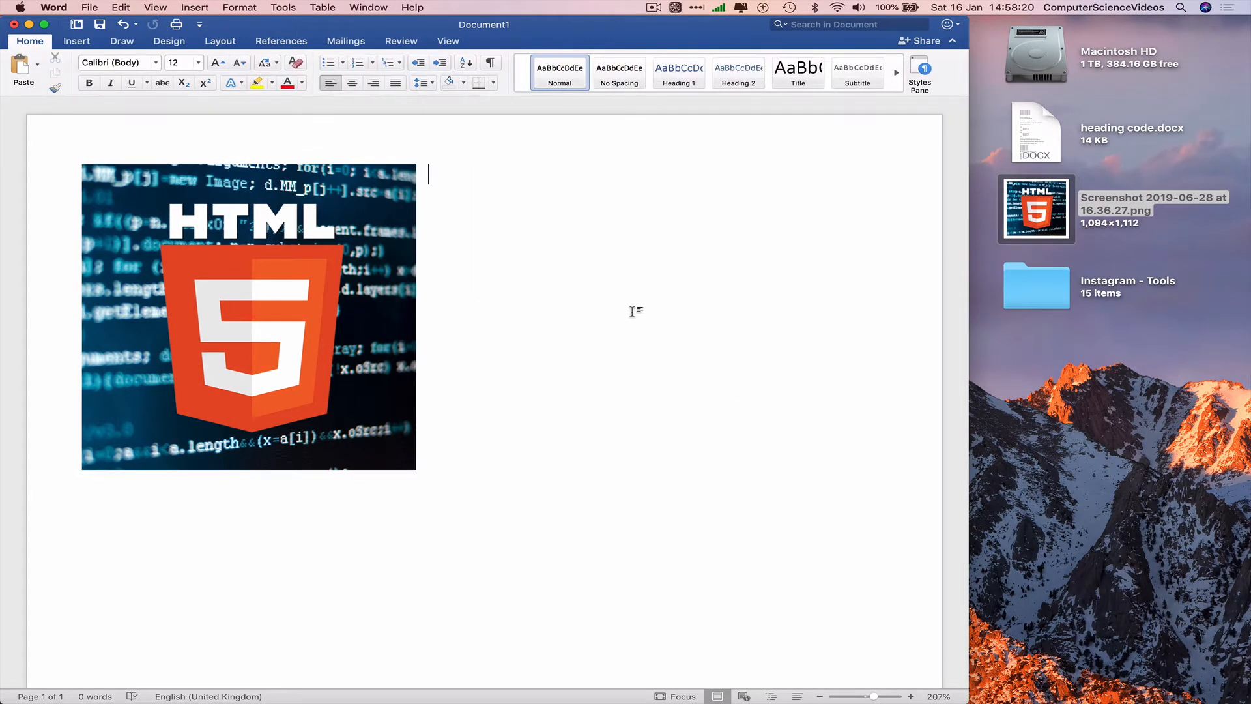
{"action": "left_click", "coordinate": [247, 316]}
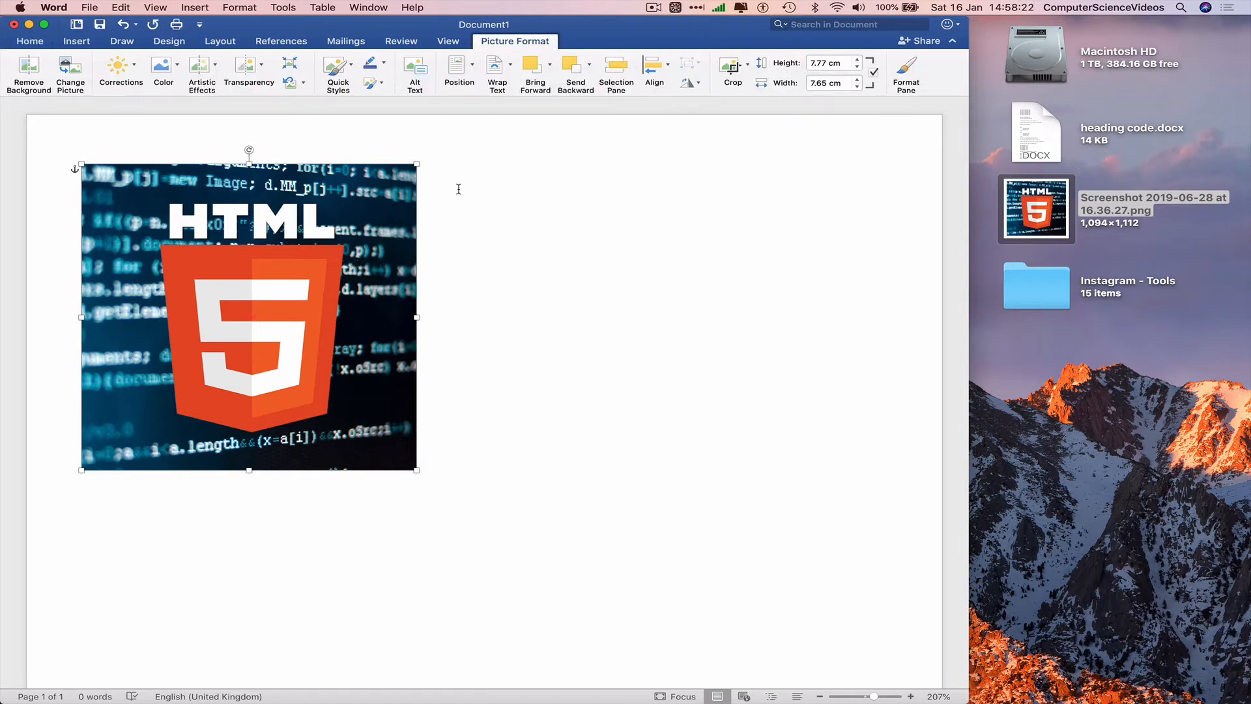
{"action": "mouse_move", "coordinate": [668, 46]}
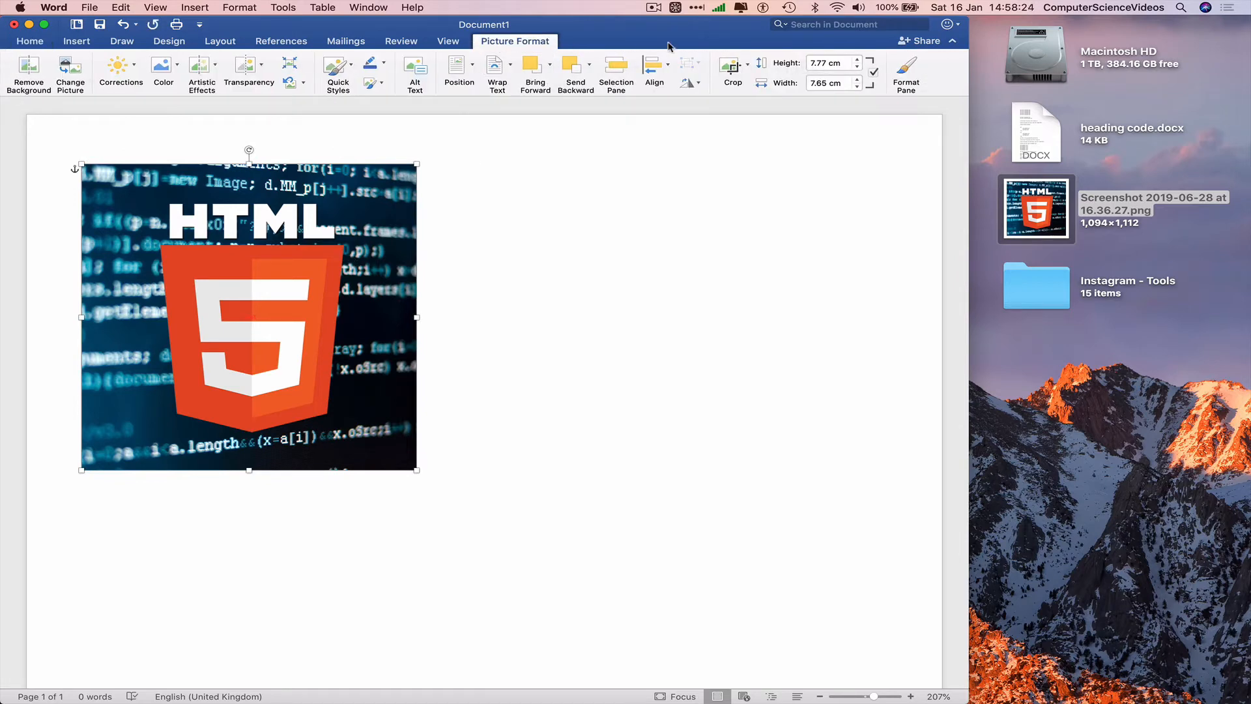
Review the Aspect Ratio crop presets, then enter free Crop mode on the HTML5 photo
{"action": "left_click", "coordinate": [747, 66]}
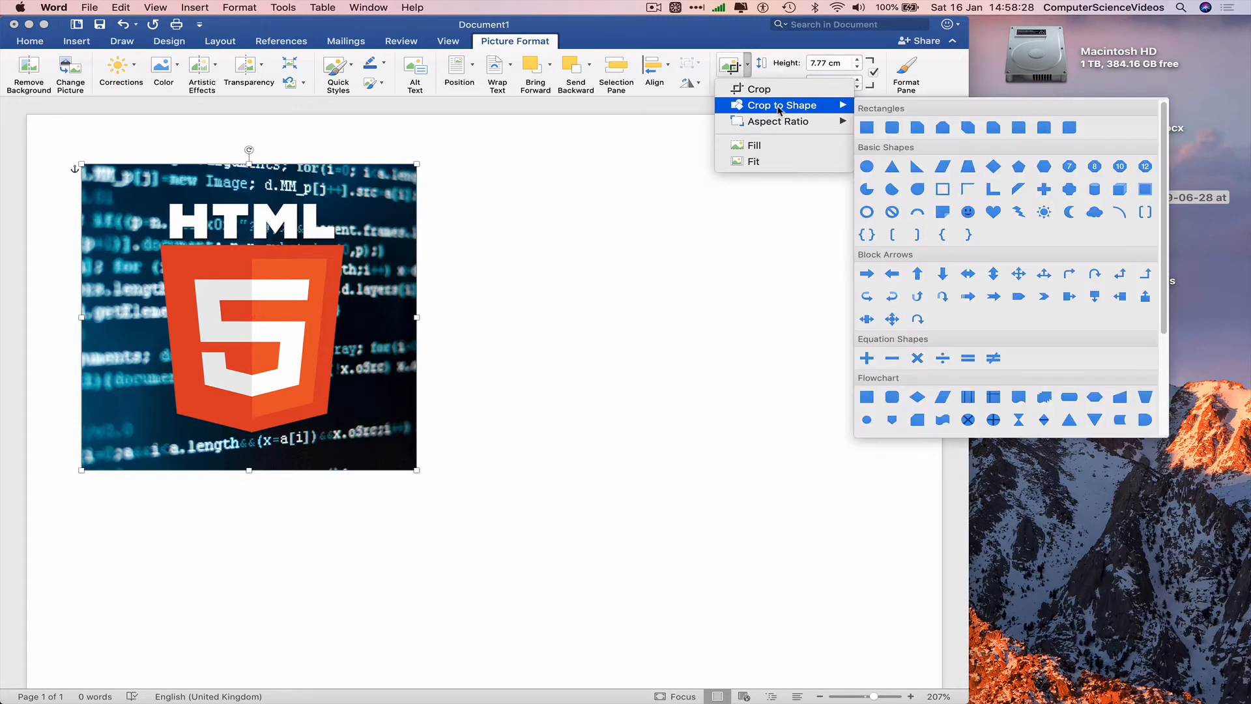
{"action": "left_click", "coordinate": [778, 121]}
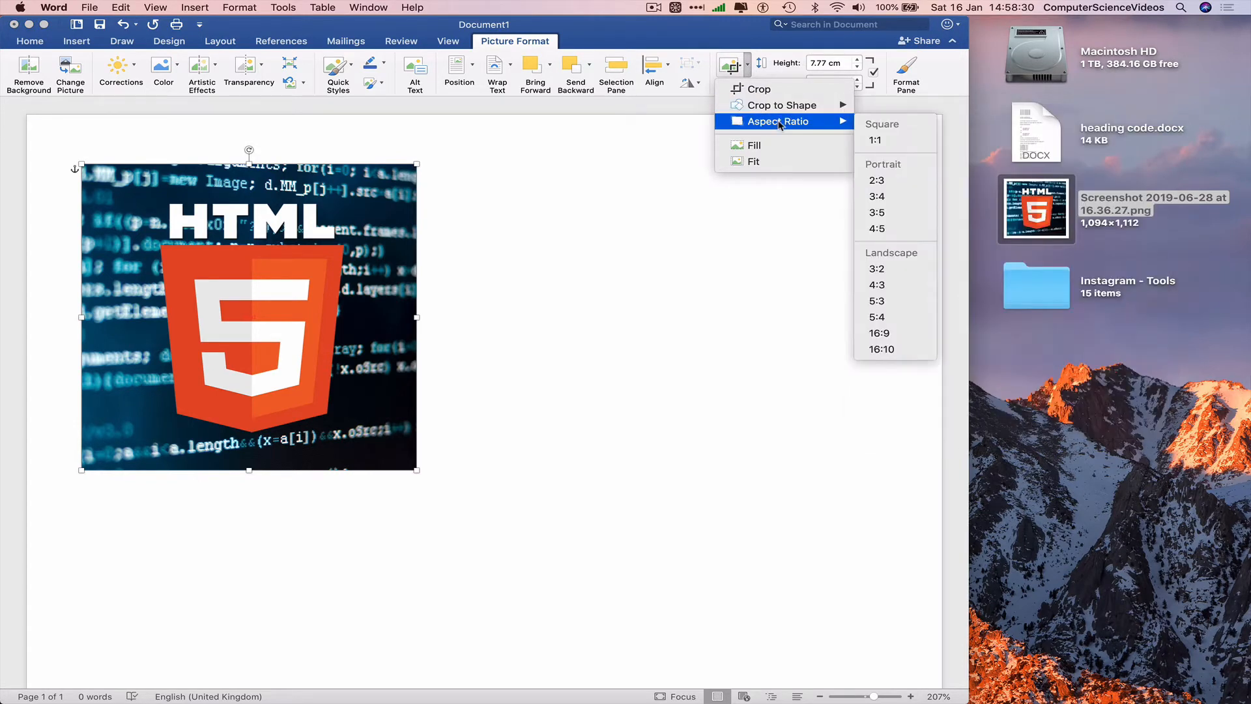
{"action": "mouse_move", "coordinate": [758, 89]}
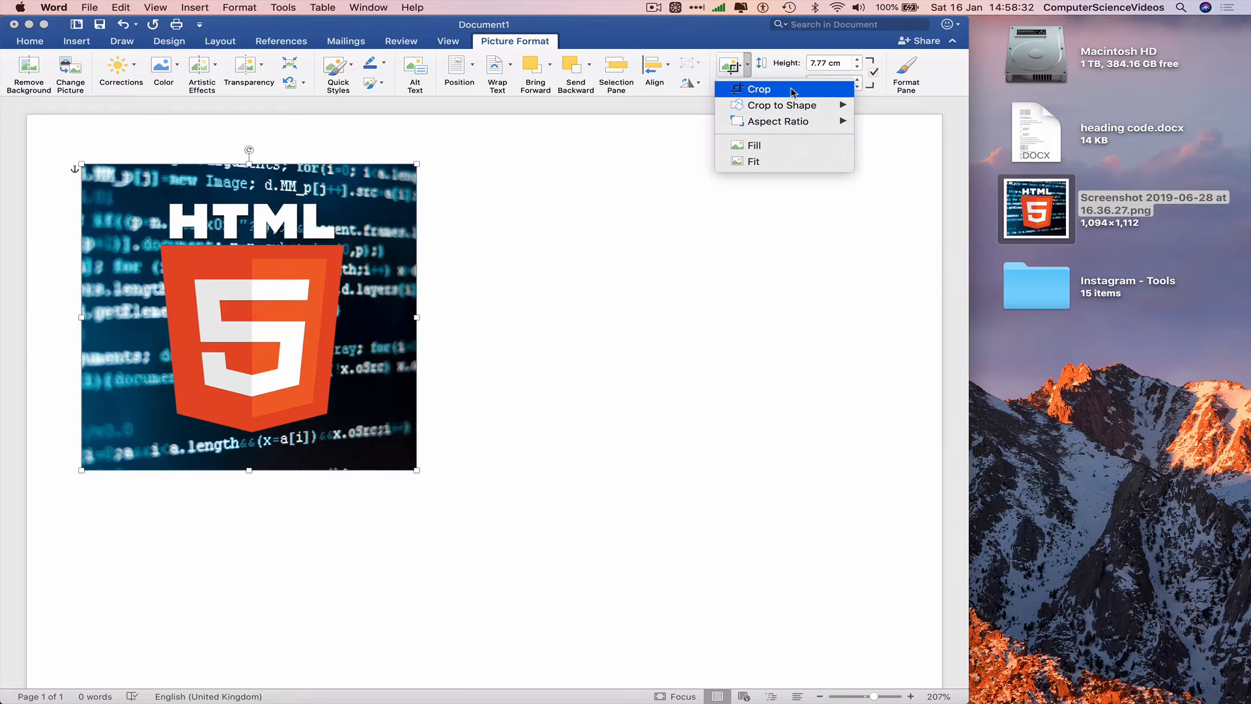
{"action": "left_click", "coordinate": [759, 89]}
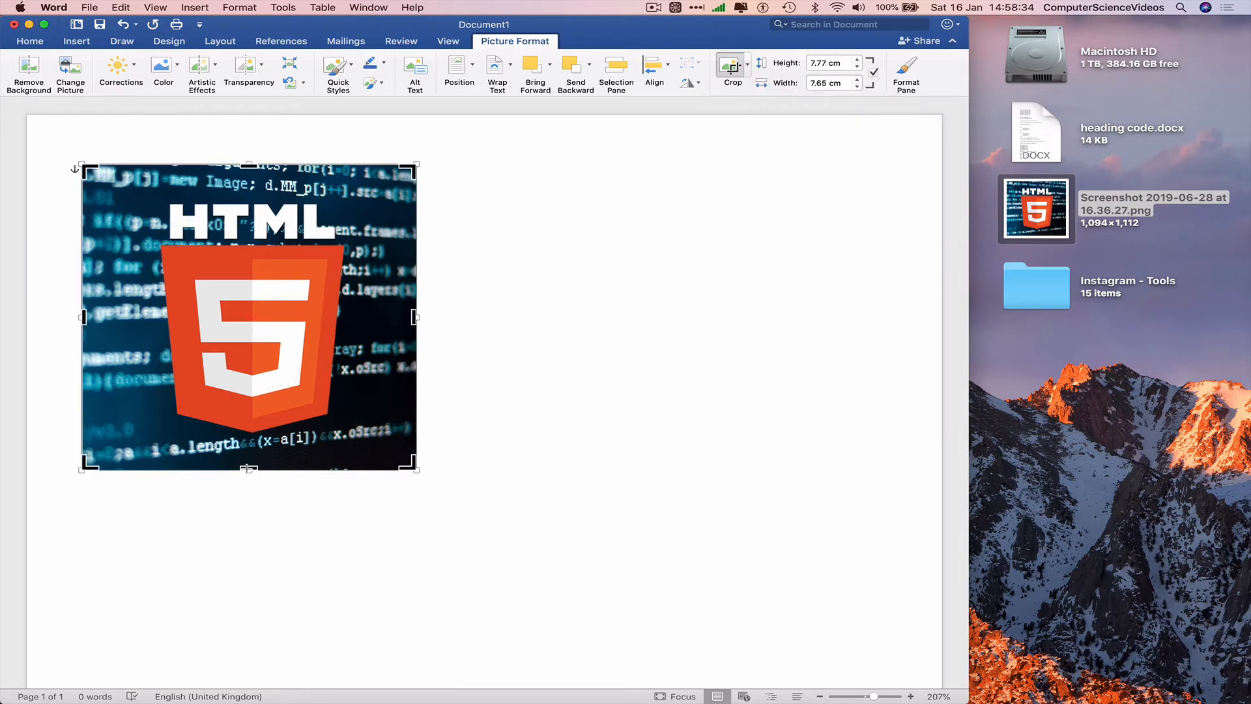